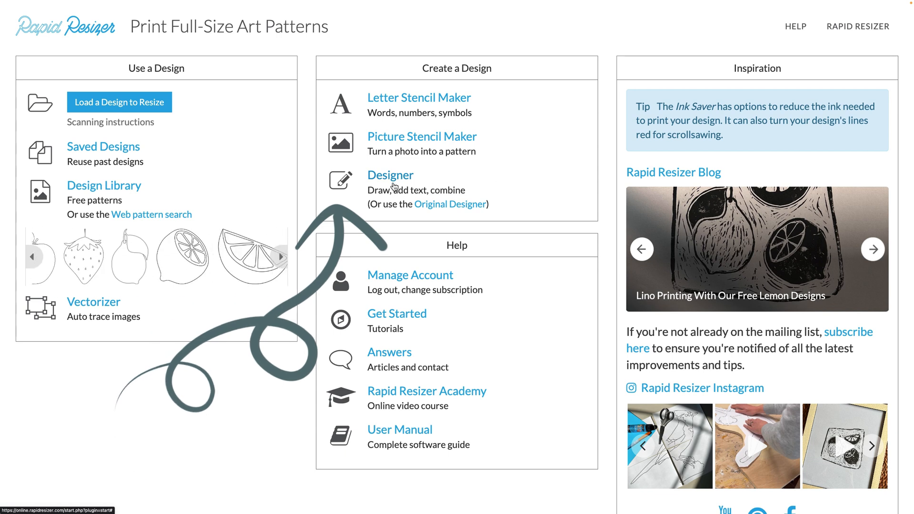
# Enter the Designer and choose New Design rather than restoring the previous robin drawing.
pyautogui.click(390, 175)
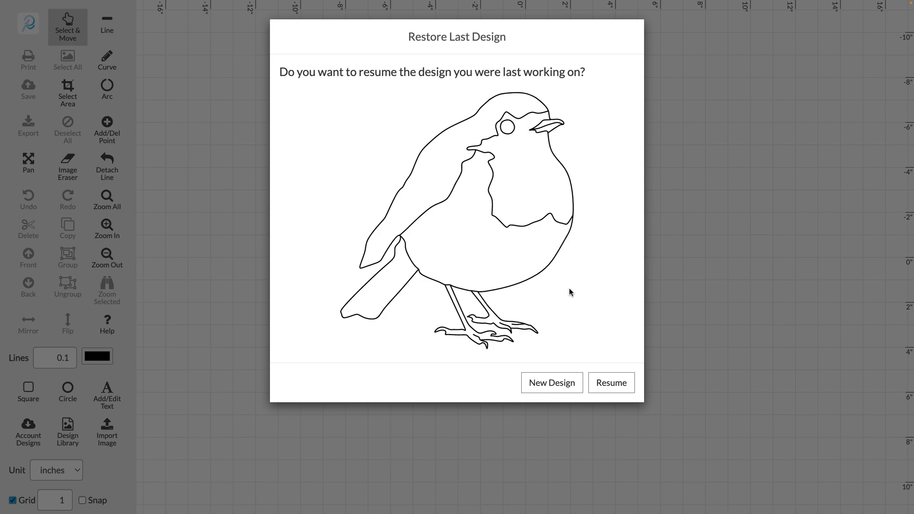
pyautogui.click(552, 383)
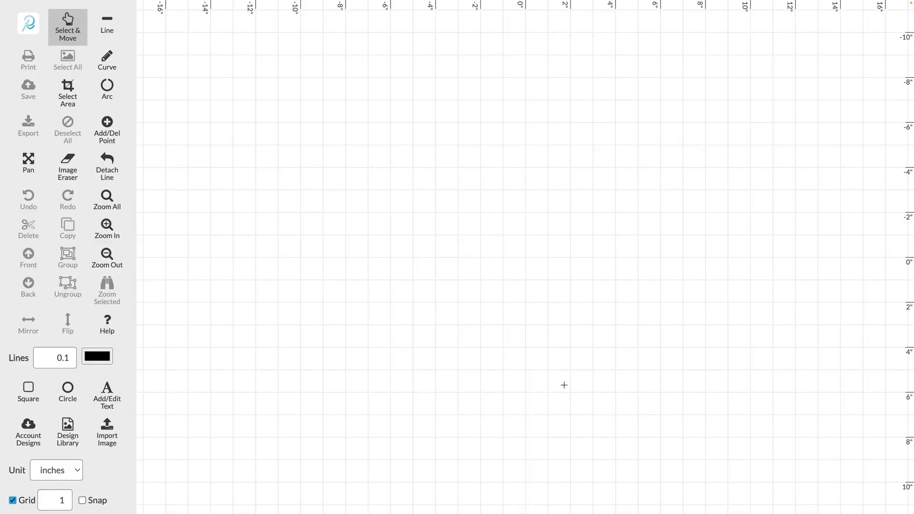
# Import the monstera leaf photo and scale it down to about 7.3 inches square.
pyautogui.click(107, 432)
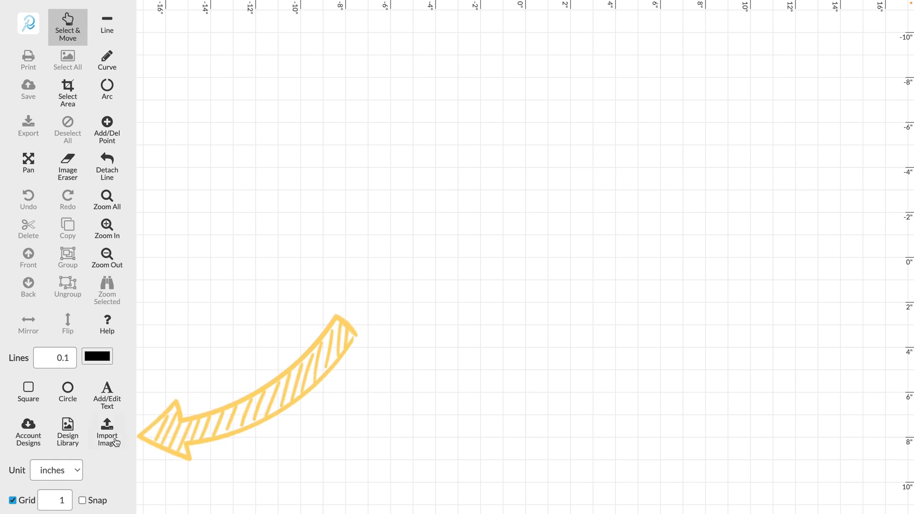
pyautogui.moveTo(107, 431)
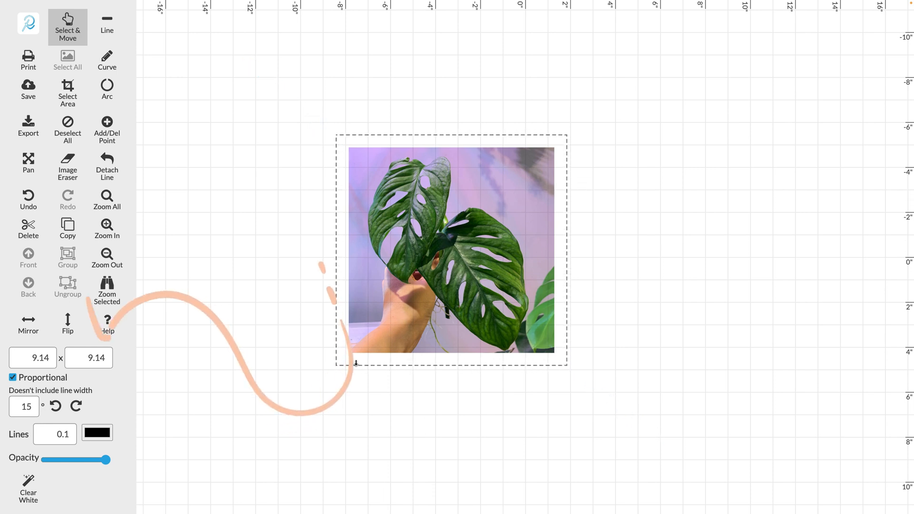
pyautogui.moveTo(355, 362); pyautogui.dragTo(349, 350)
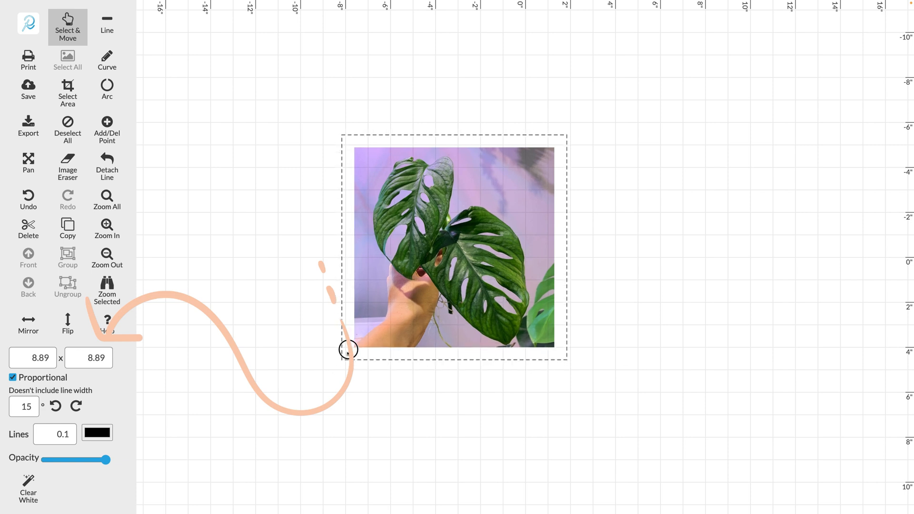
pyautogui.moveTo(348, 349); pyautogui.dragTo(369, 322)
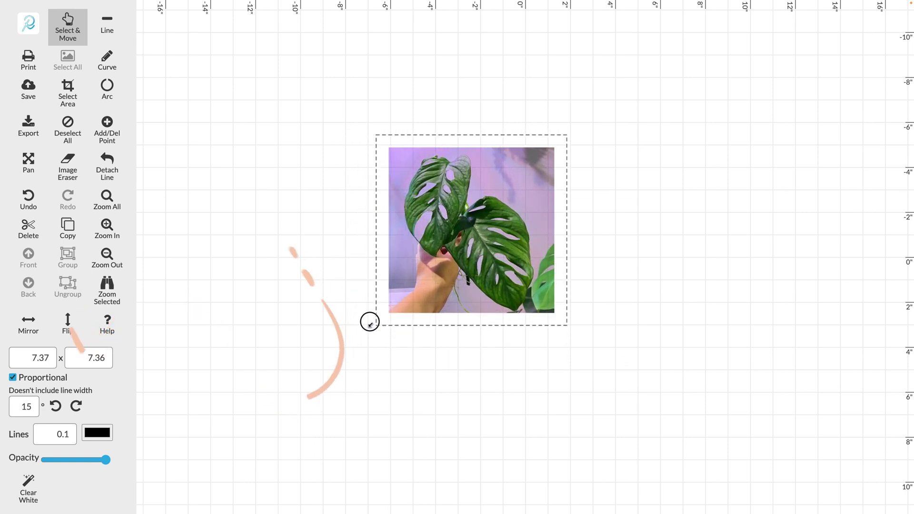
pyautogui.moveTo(370, 322); pyautogui.dragTo(374, 321)
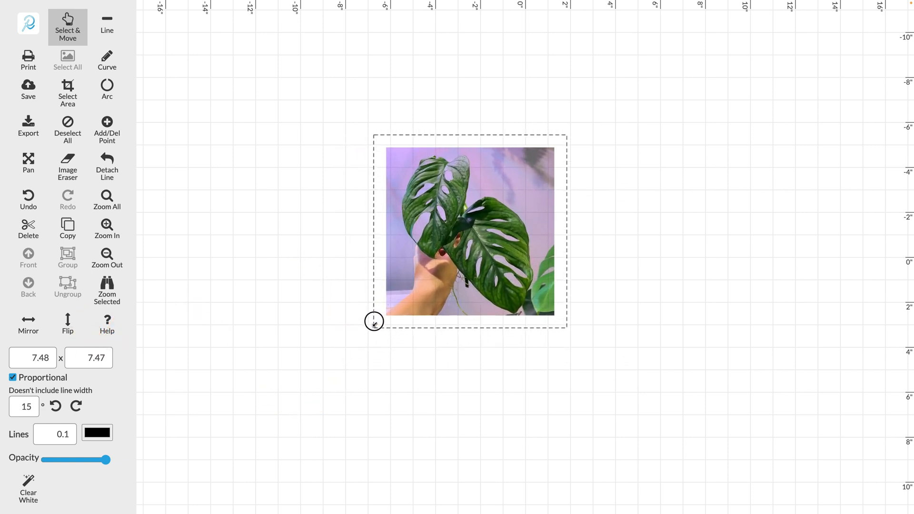
pyautogui.moveTo(373, 320); pyautogui.dragTo(389, 313)
pyautogui.write('0.02')
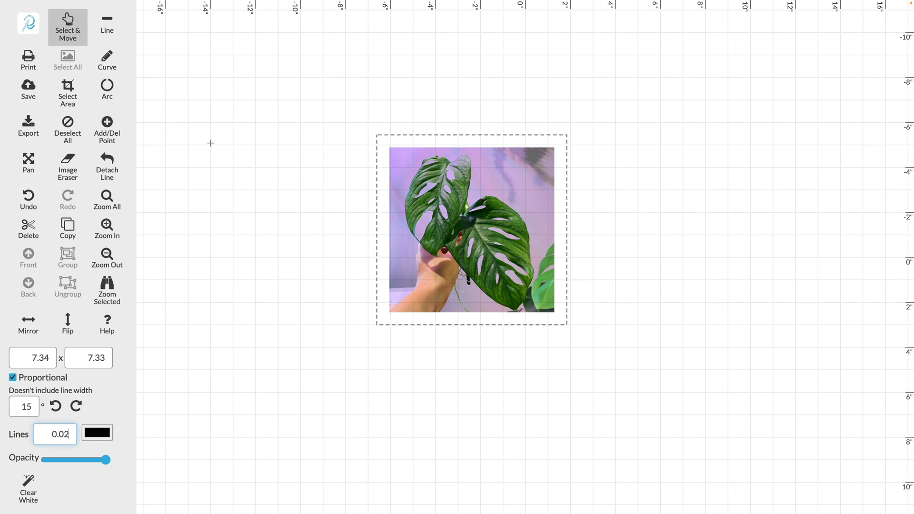
# Apply a 0.02-inch line width for tracing the leaves.
pyautogui.click(106, 59)
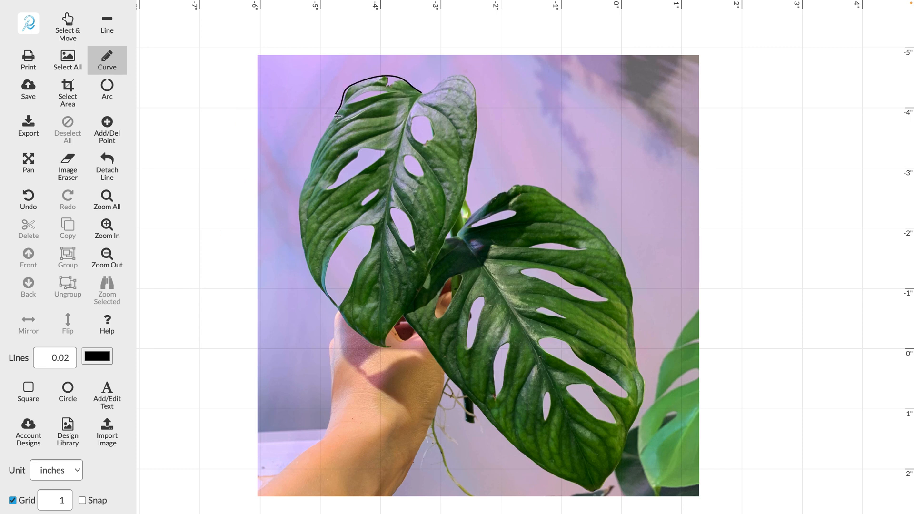
# Draw a curve along the left leaf's edge, finish it and nudge a point onto the leaf edge.
pyautogui.moveTo(337, 116); pyautogui.dragTo(396, 349)
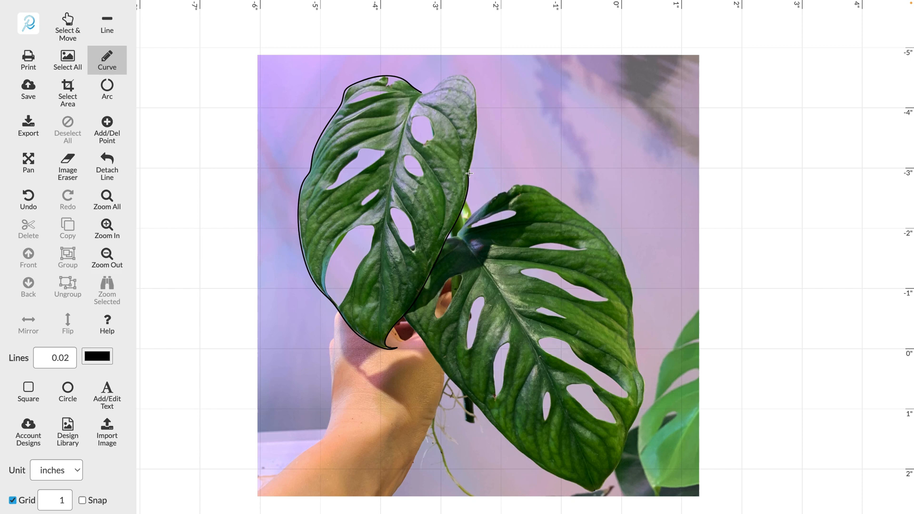
pyautogui.click(68, 26)
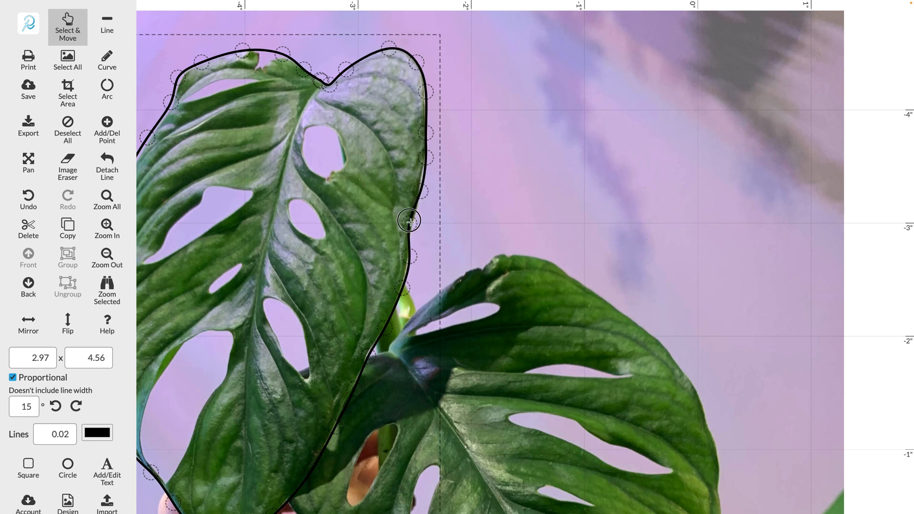
pyautogui.moveTo(409, 220); pyautogui.dragTo(410, 230)
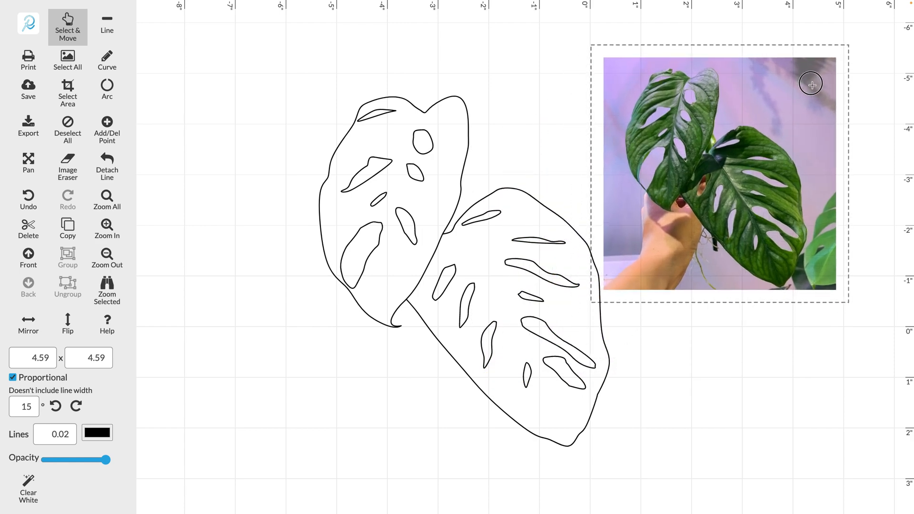
# Select the source photo so it can be set aside from the traced leaves.
pyautogui.click(285, 112)
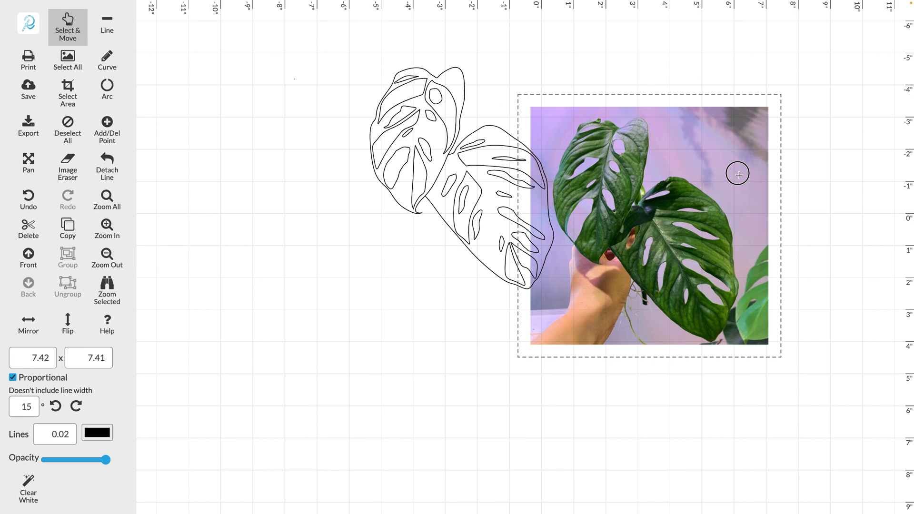
# Move the photo clear of the drawing and reshape the narrow hole near the right leaf's top.
pyautogui.moveTo(737, 173); pyautogui.dragTo(730, 121)
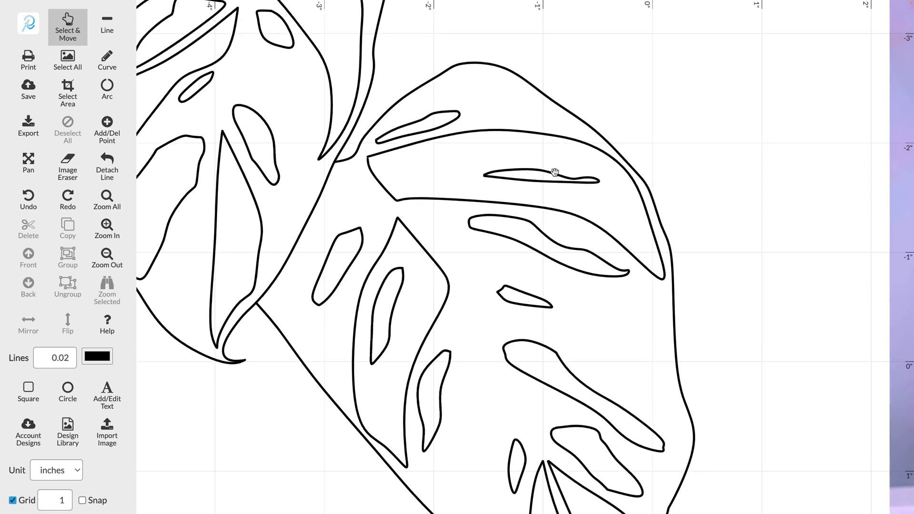
pyautogui.click(554, 173)
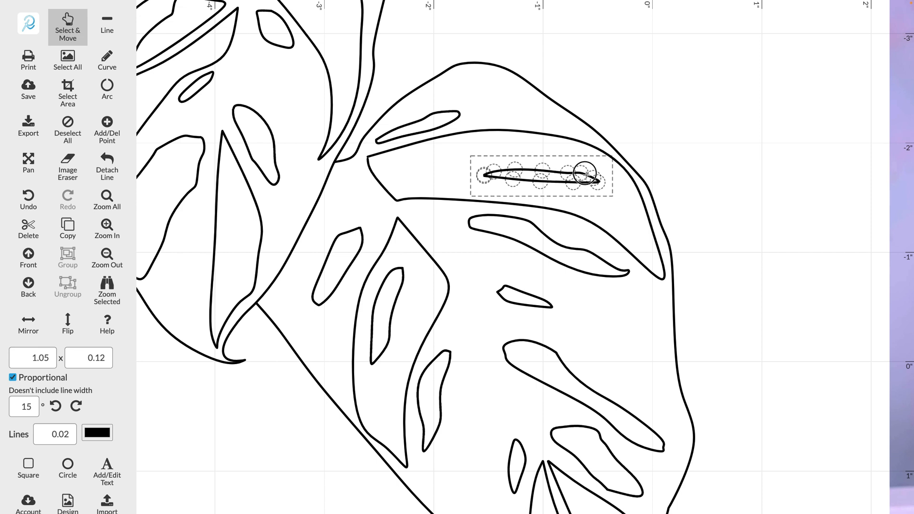
pyautogui.moveTo(586, 173); pyautogui.dragTo(565, 166)
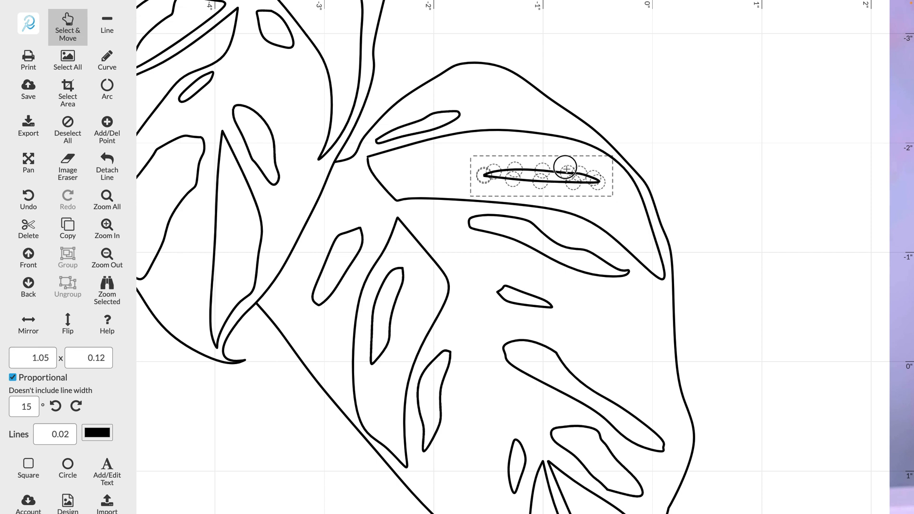
pyautogui.moveTo(567, 168); pyautogui.dragTo(541, 163)
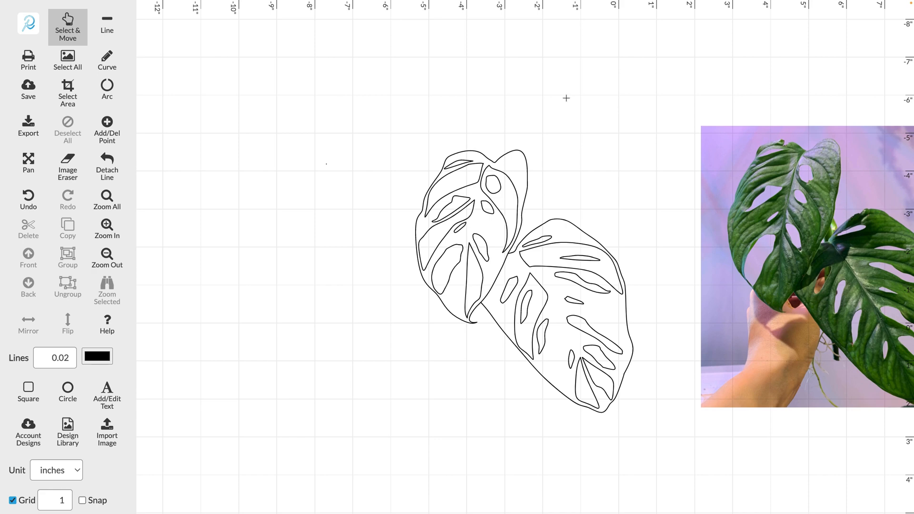
# Delete the source photo and save the finished two-leaf line drawing.
pyautogui.click(779, 236)
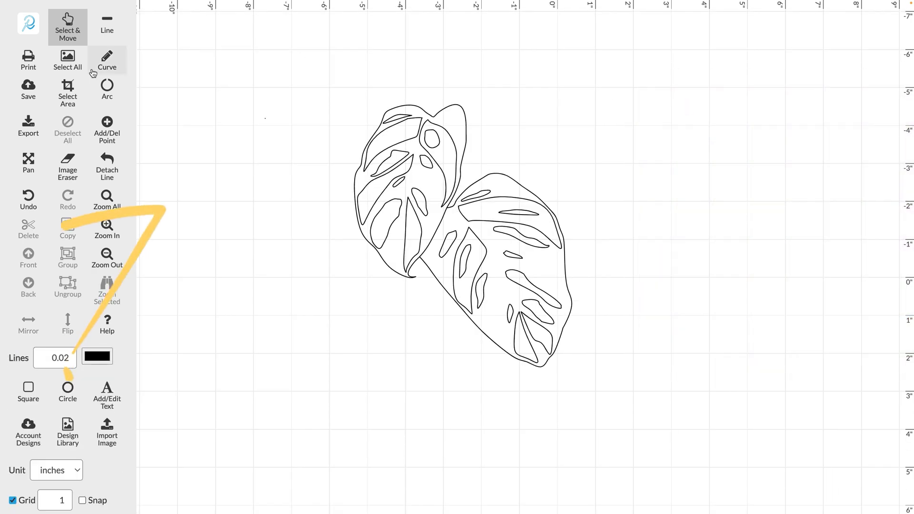
pyautogui.click(68, 59)
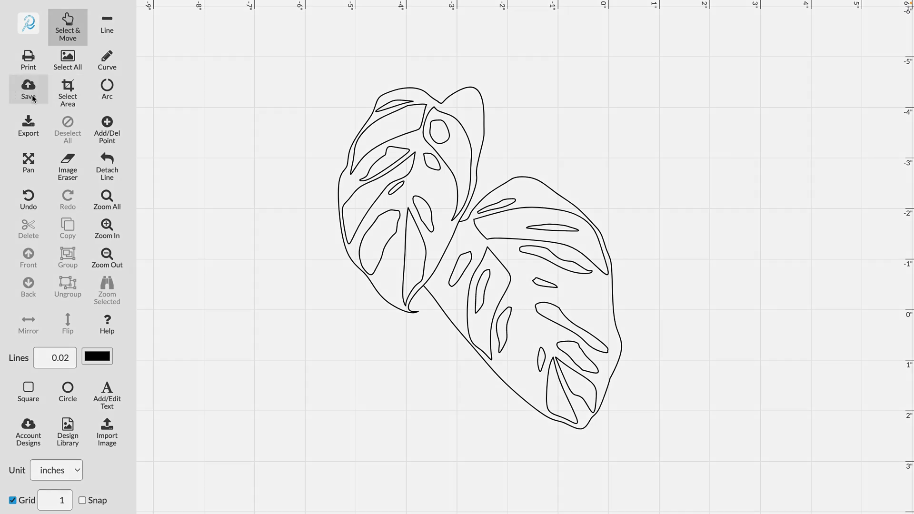
pyautogui.click(28, 87)
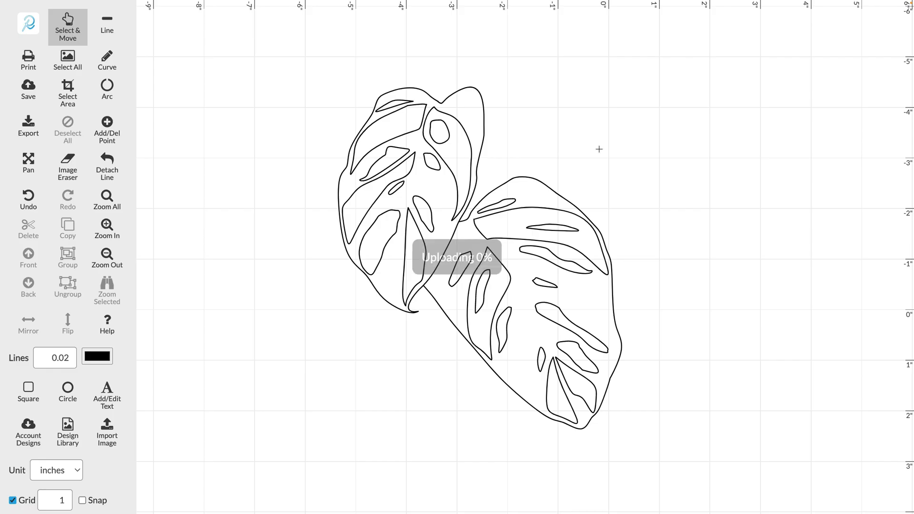